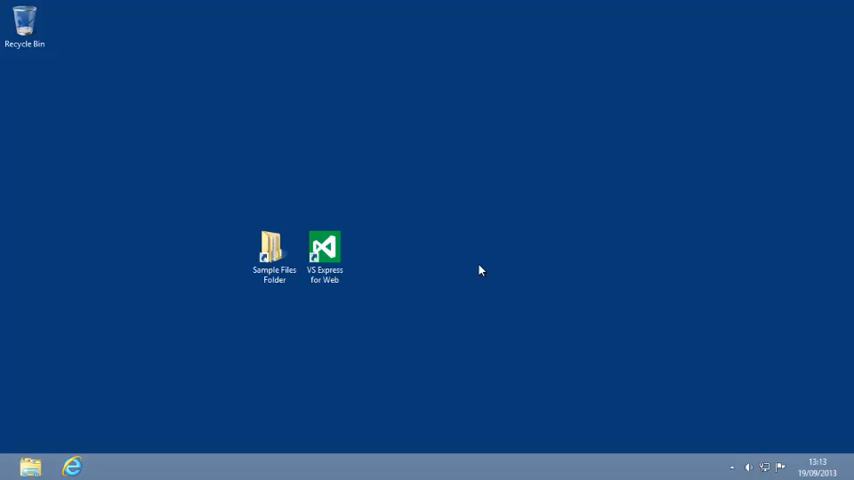
mouse_move(466, 268)
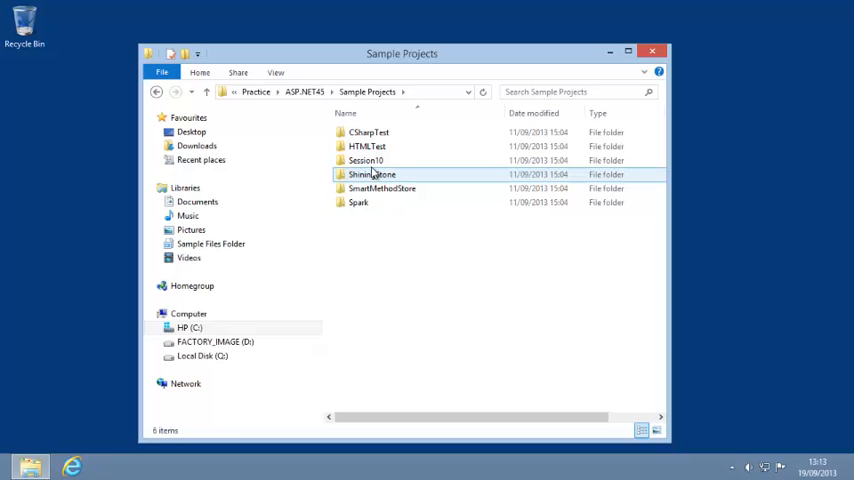
Open the HTMLTest folder and launch HTMLTest.sln in Visual Studio Express.
double_click(368, 146)
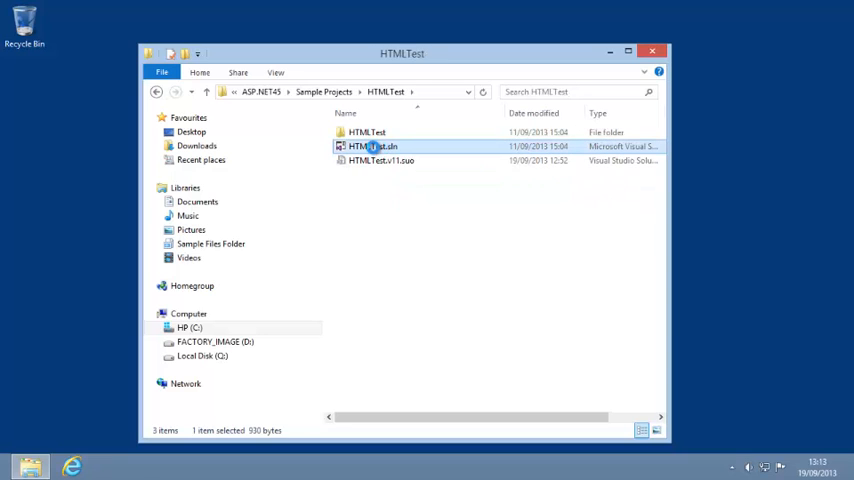
double_click(372, 146)
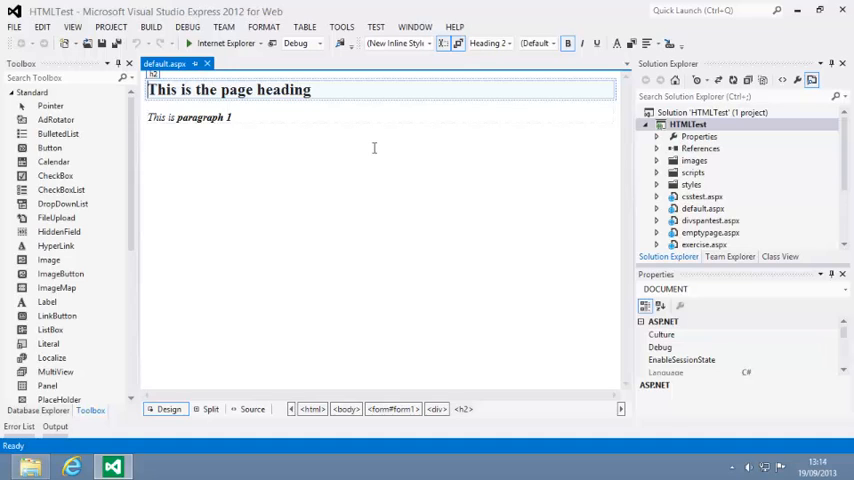
mouse_move(582, 186)
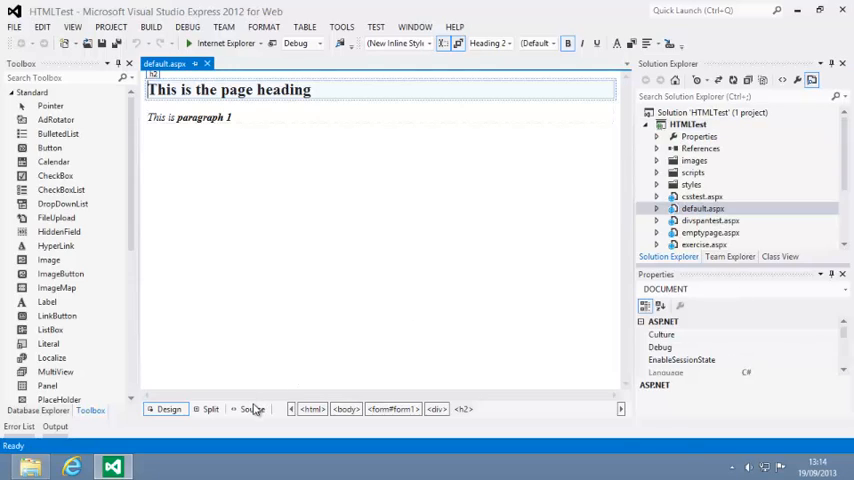
Switch default.aspx to Source view to show its h2 heading and paragraph markup.
click(230, 420)
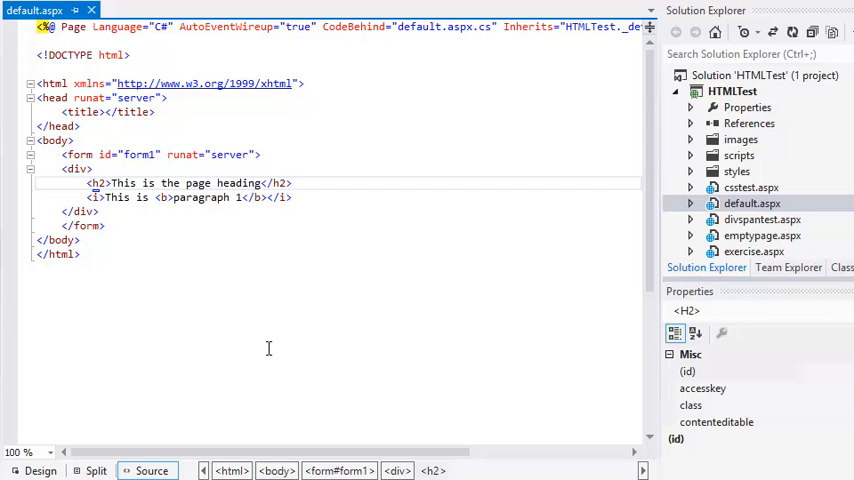
Add the plain text line 'This is paragraph 2' below the first paragraph and check it in Design view.
click(112, 182)
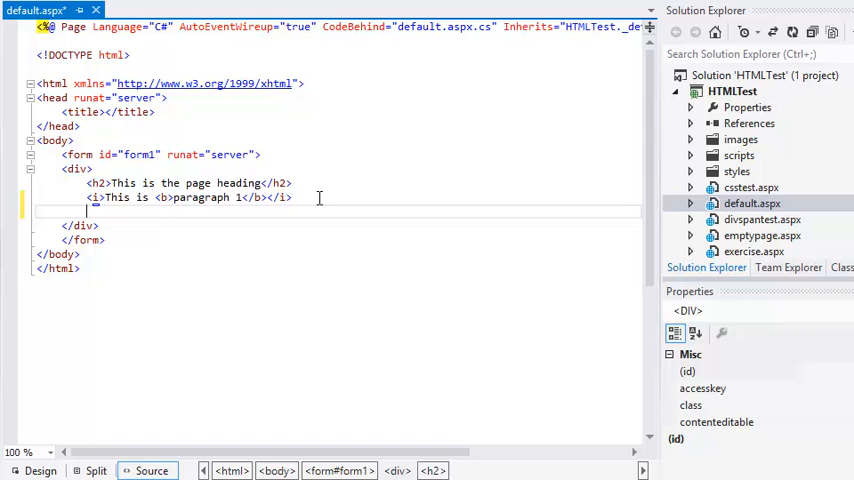
text(This is par)
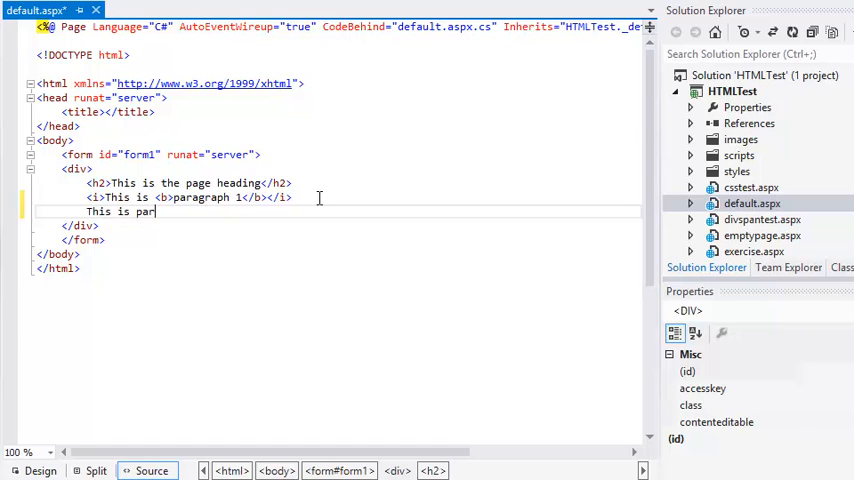
text(agraph 2)
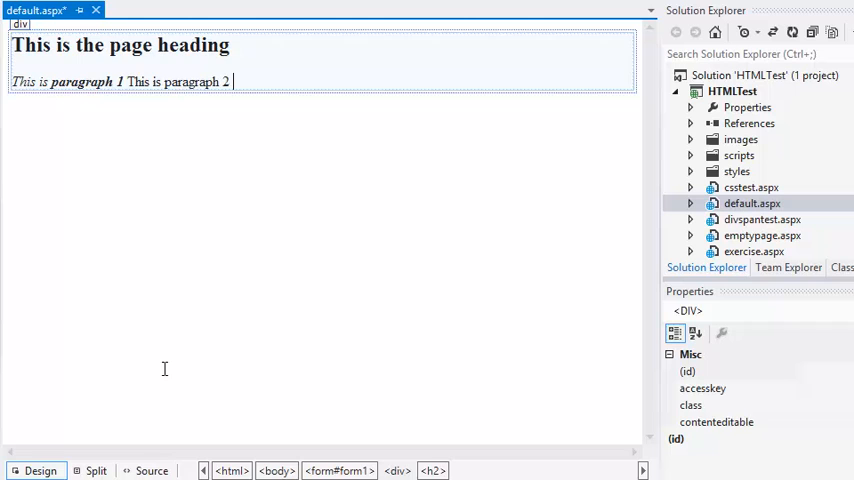
click(152, 470)
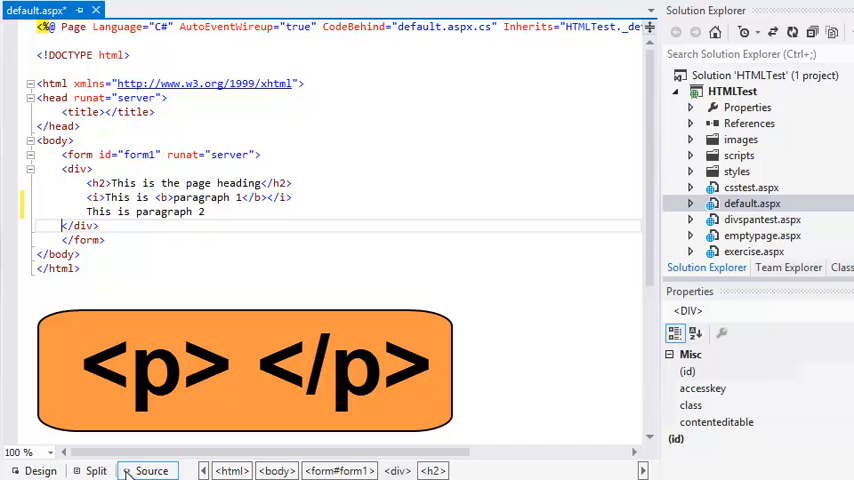
Wrap the paragraph 1 and paragraph 2 lines in <p>...</p> and preview them as separate lines.
click(62, 224)
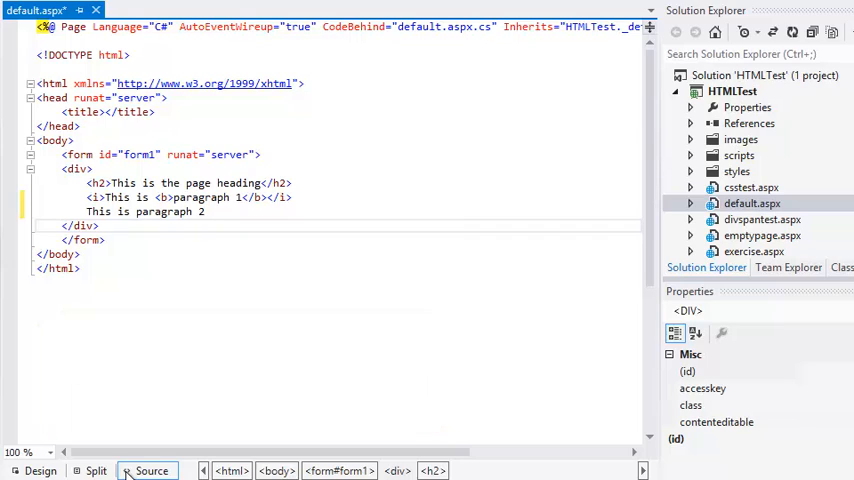
click(62, 224)
text(<p>)
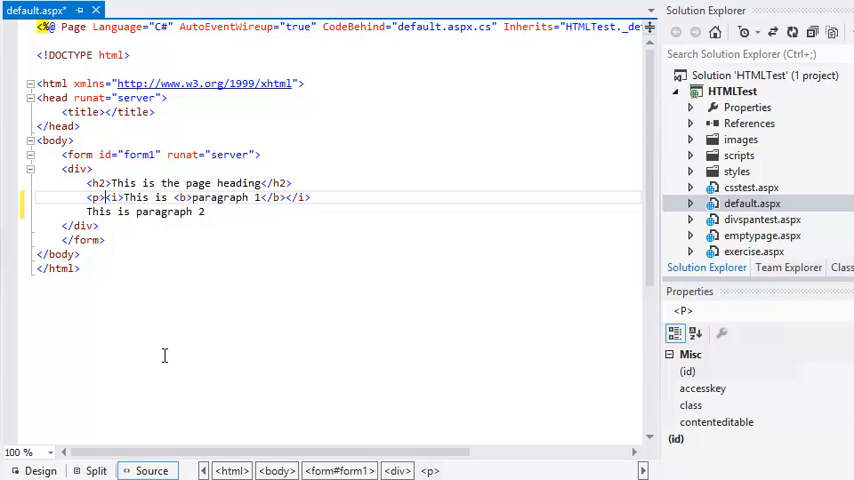
text(</p>)
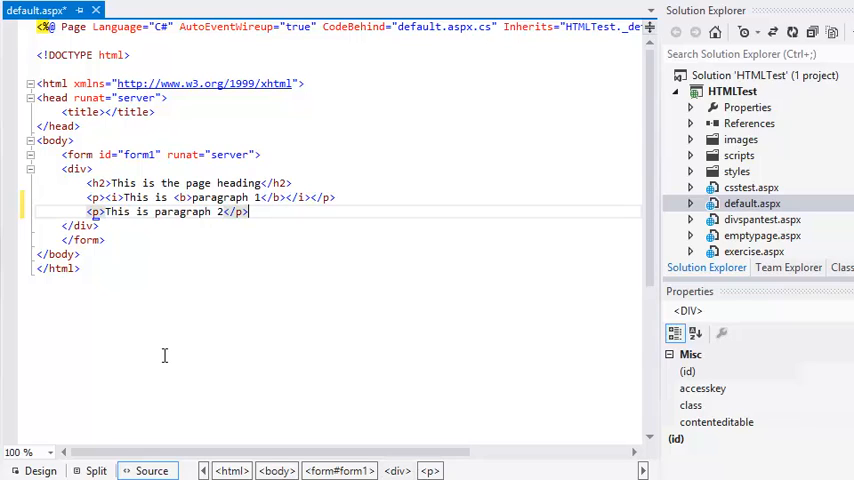
mouse_move(78, 424)
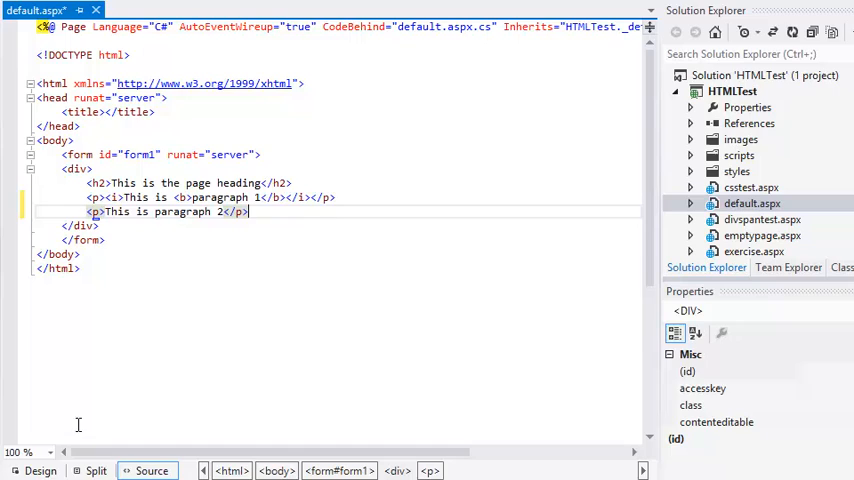
click(40, 470)
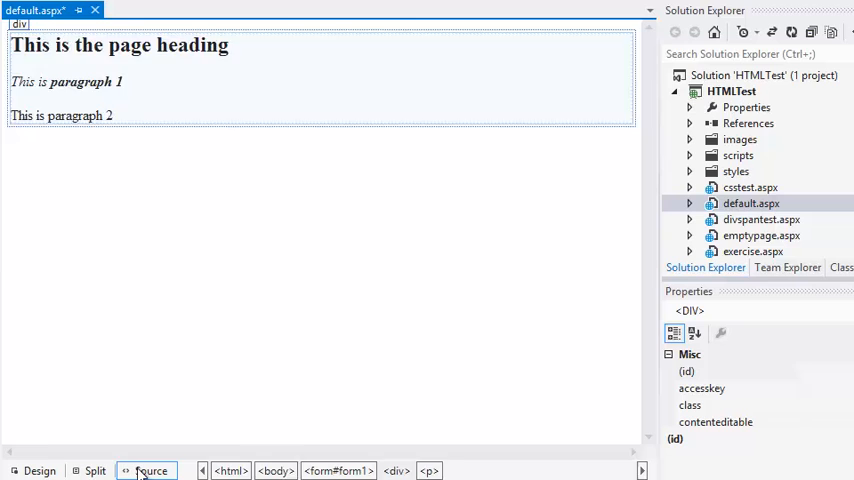
Return to Source view and add a blank line below the paragraph 2 markup.
click(150, 470)
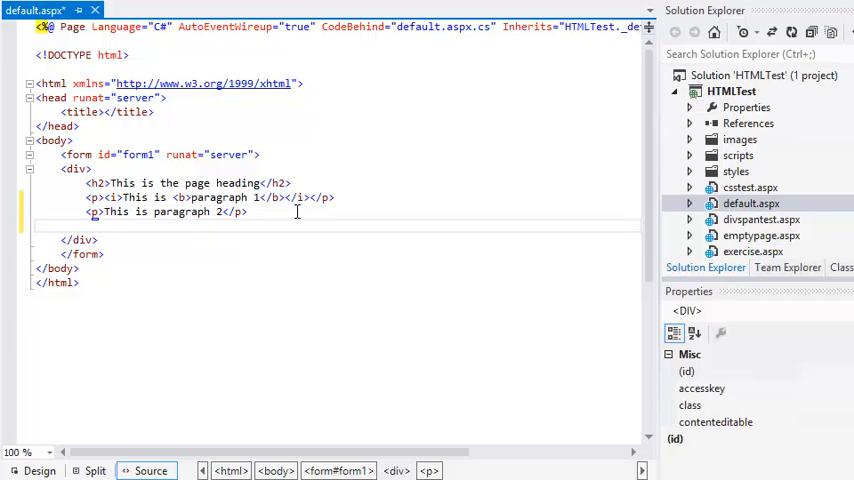
Write the four Mary had a little lamb verse lines in a new <p> and preview them rendering as one line.
text(<p>Mary ha</p>)
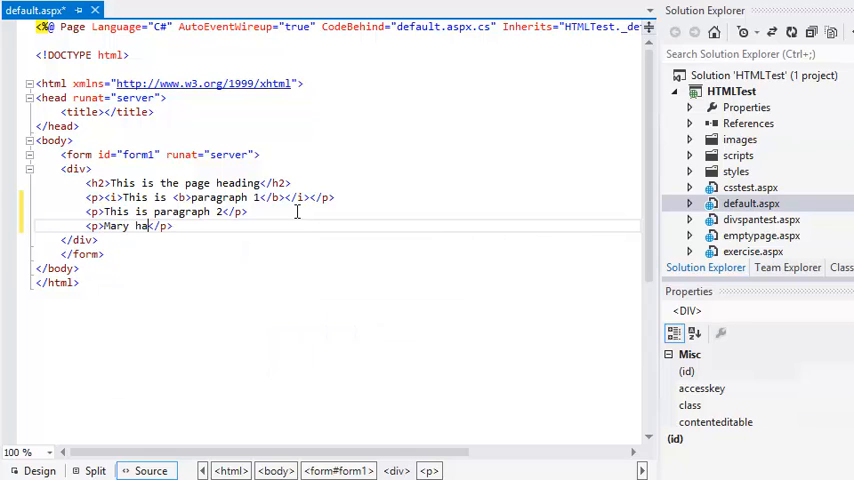
text(d a little lamb)
text(Its)
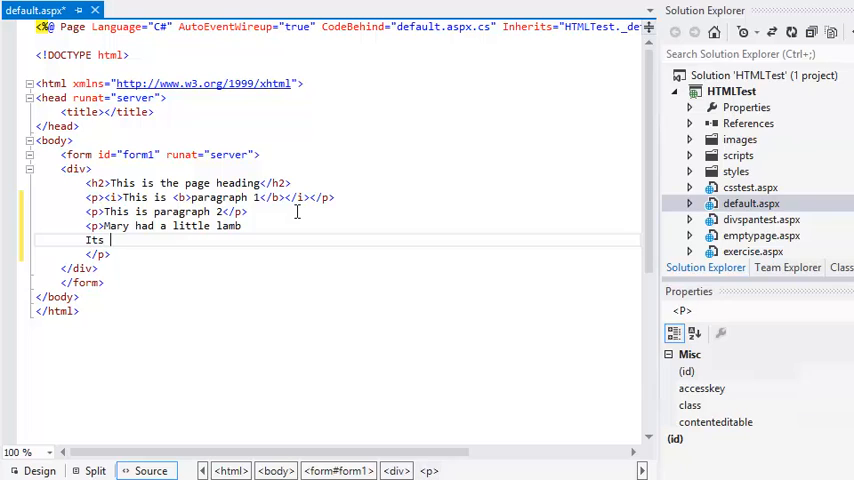
text(fleece was white as)
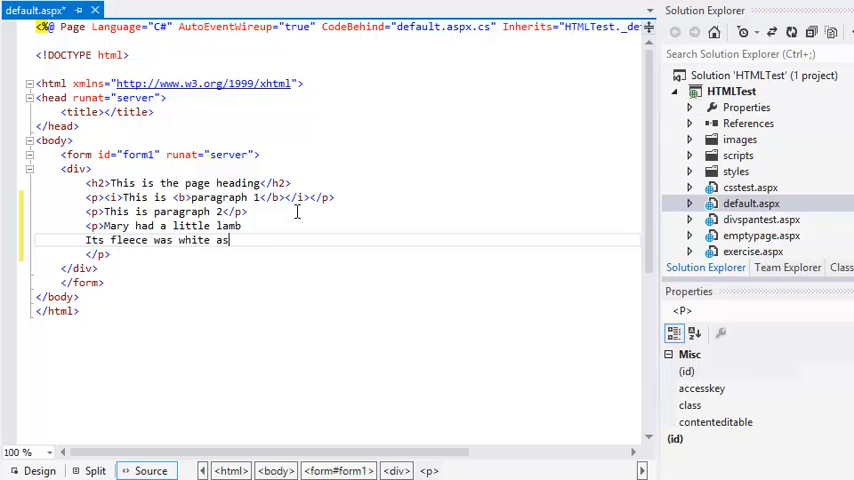
text(snow)
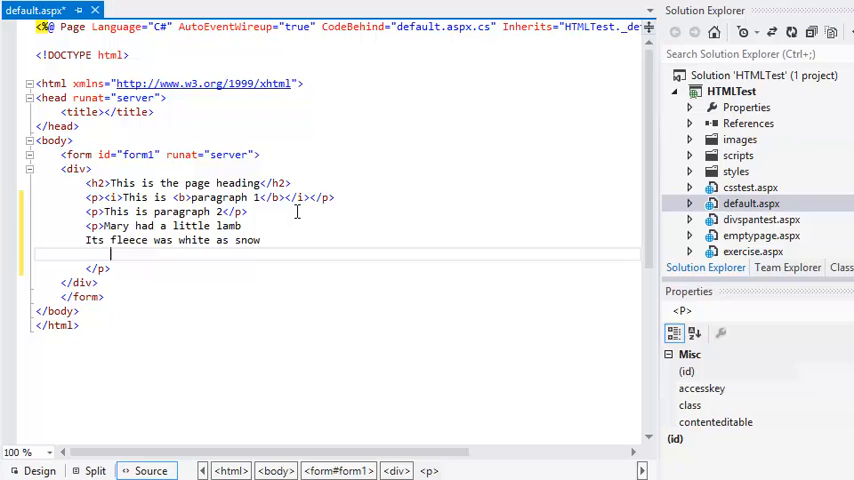
text(And everywhere t)
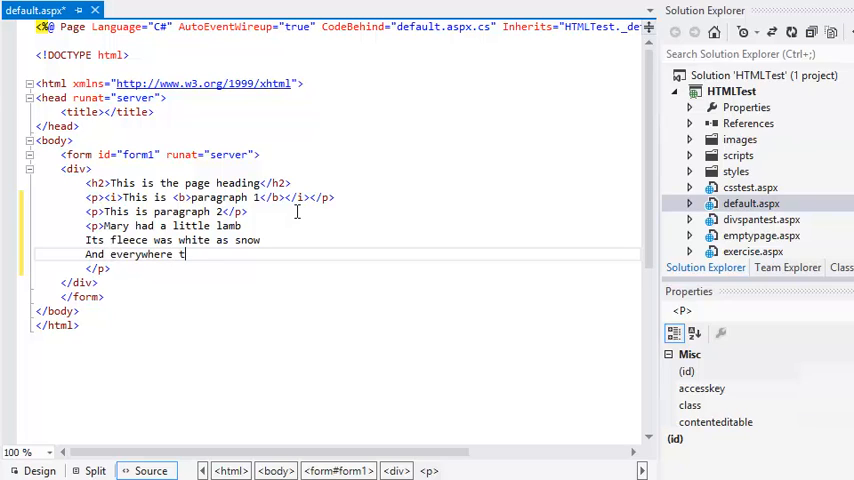
text(hat Mary went)
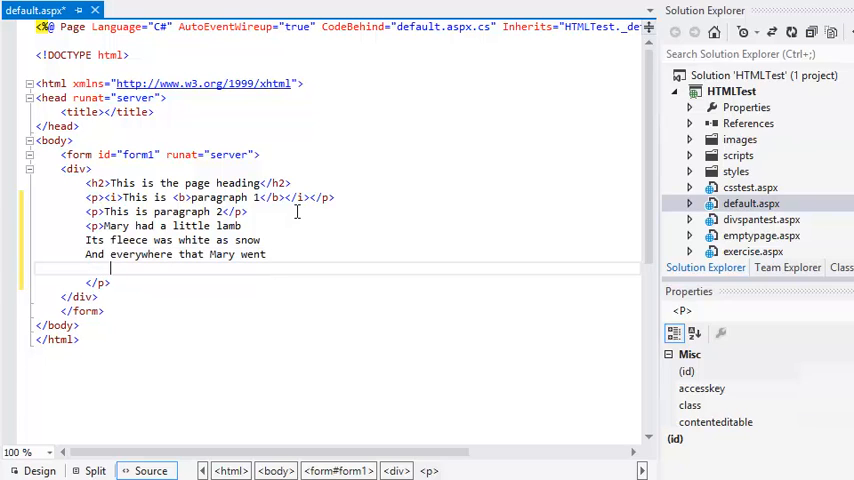
text(The lam)
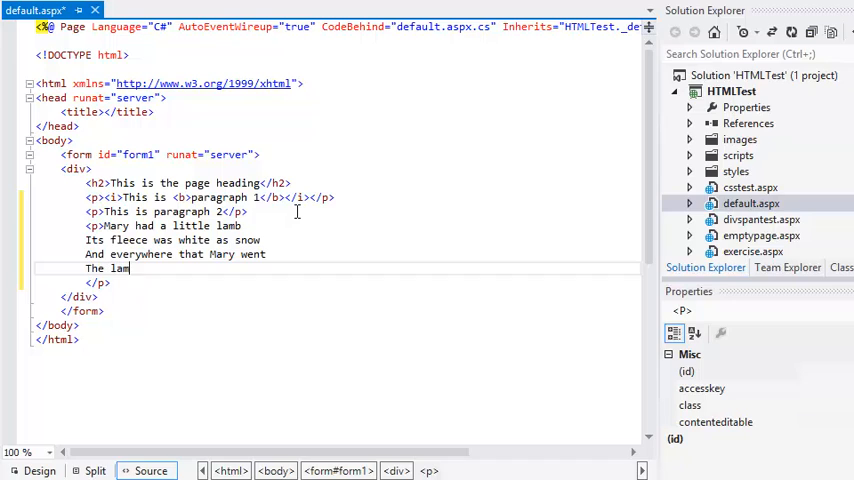
text(b was sure to go</p>)
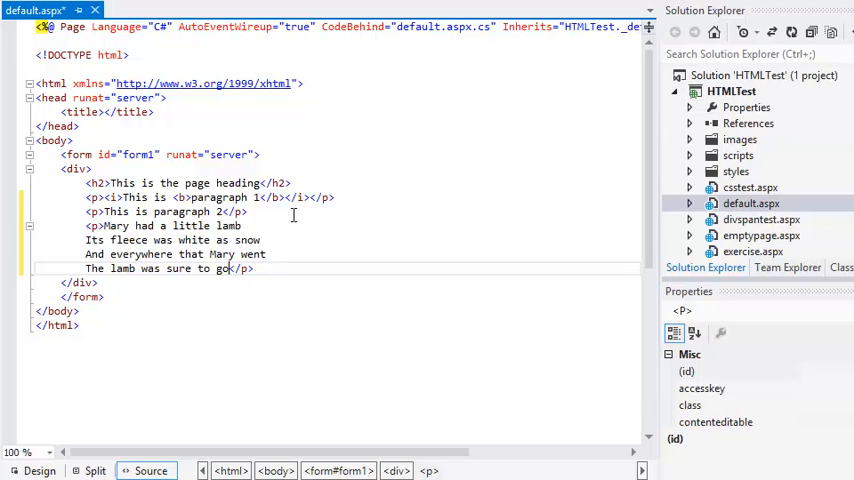
click(40, 470)
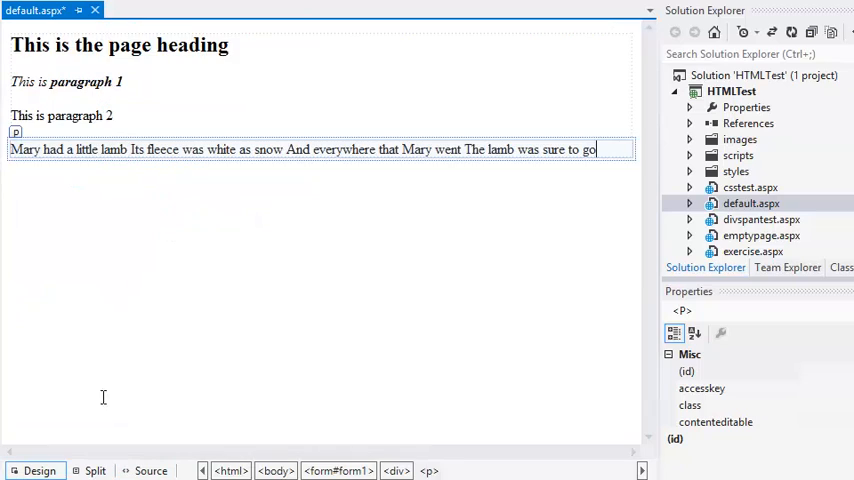
mouse_move(142, 372)
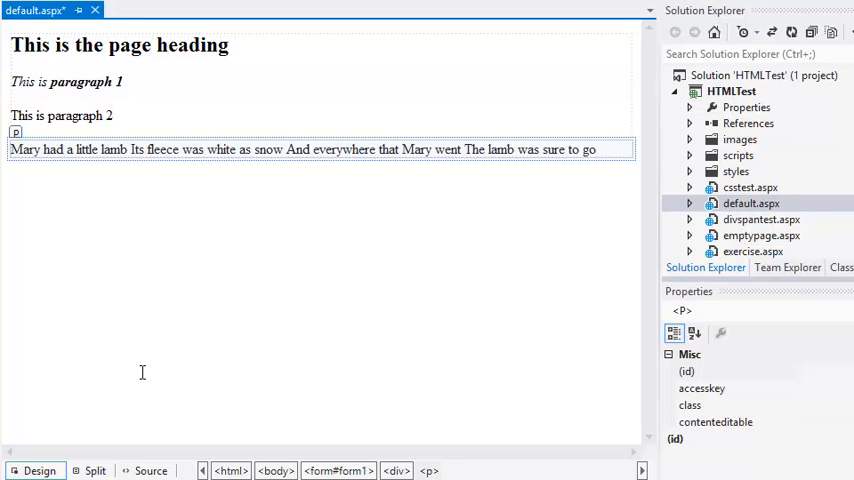
click(596, 148)
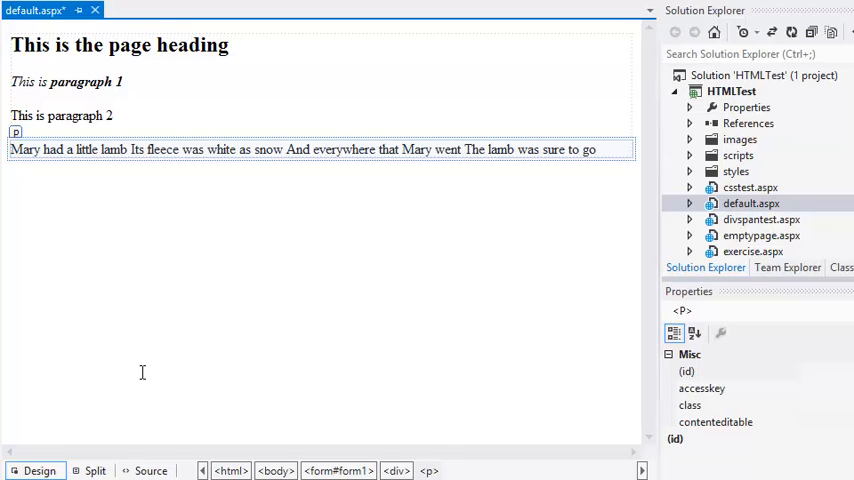
click(596, 148)
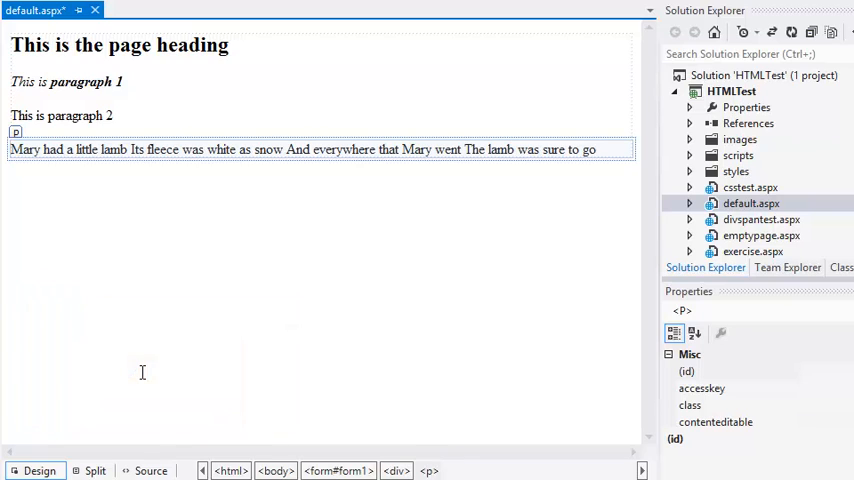
click(150, 470)
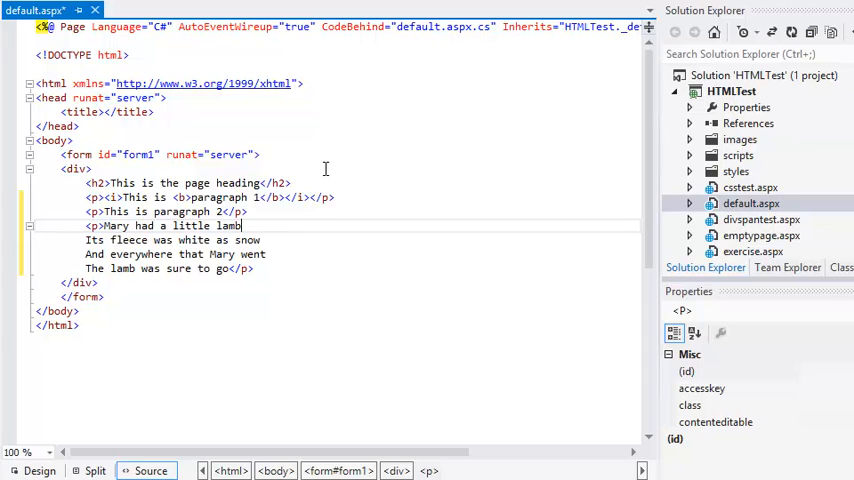
Add <br /> tags after the lamb verse lines so each renders on its own line.
text(<br />)
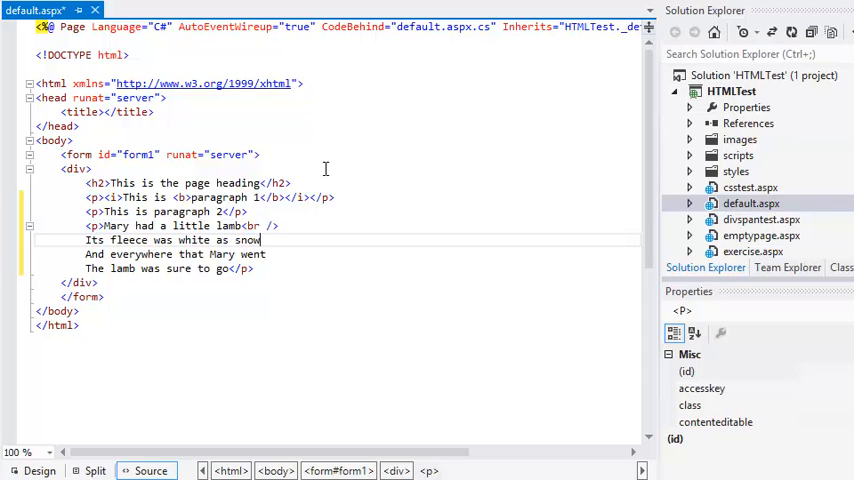
text(<br)
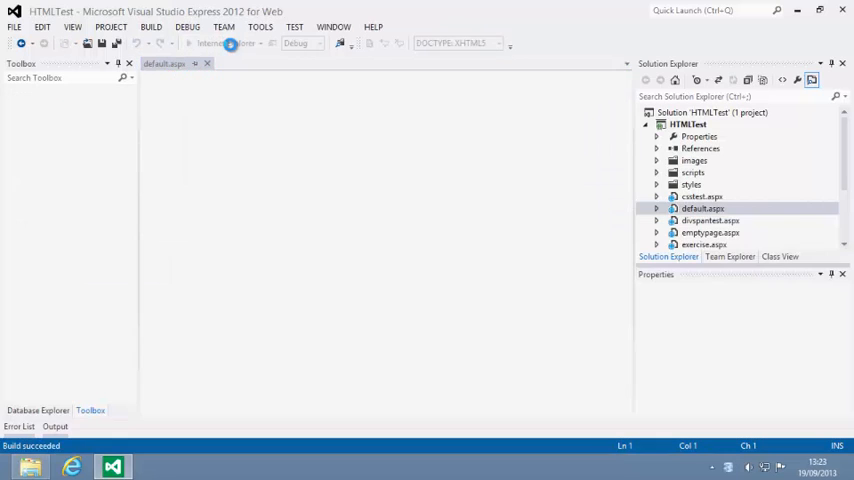
Start debugging to launch the page in the browser, then stop the debug session.
click(208, 44)
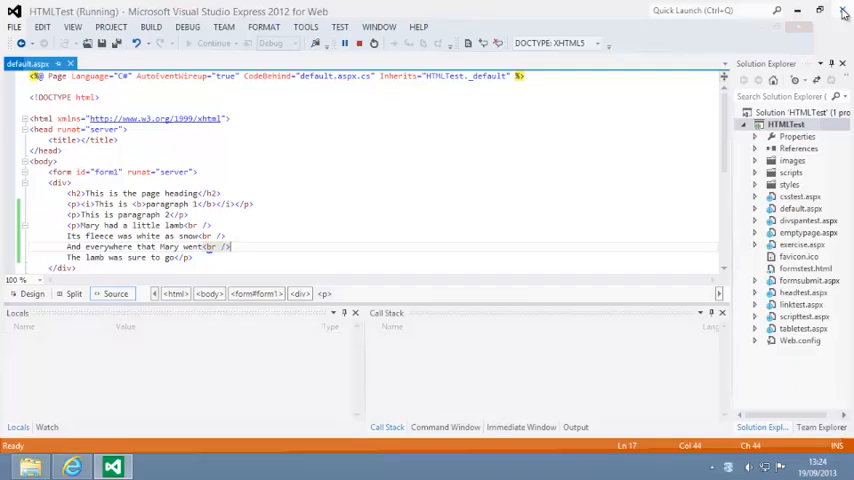
click(344, 44)
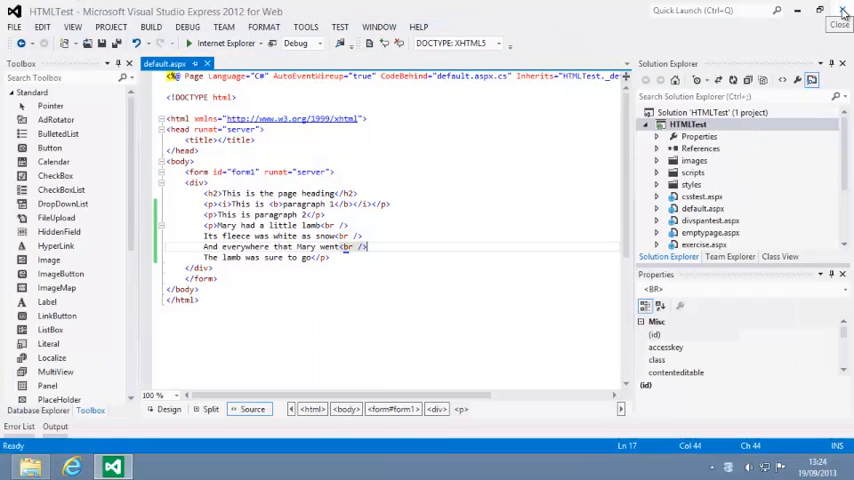